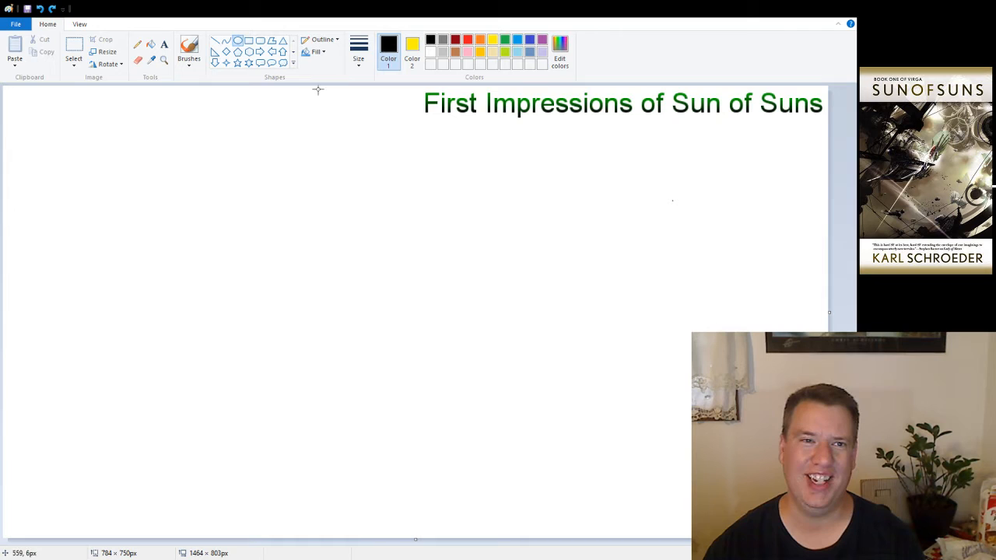
Step: Drag a large black oval across most of the canvas to outline sphere Virga
{"action": "left_click_drag", "start_coordinate": [317, 91], "coordinate": [634, 513]}
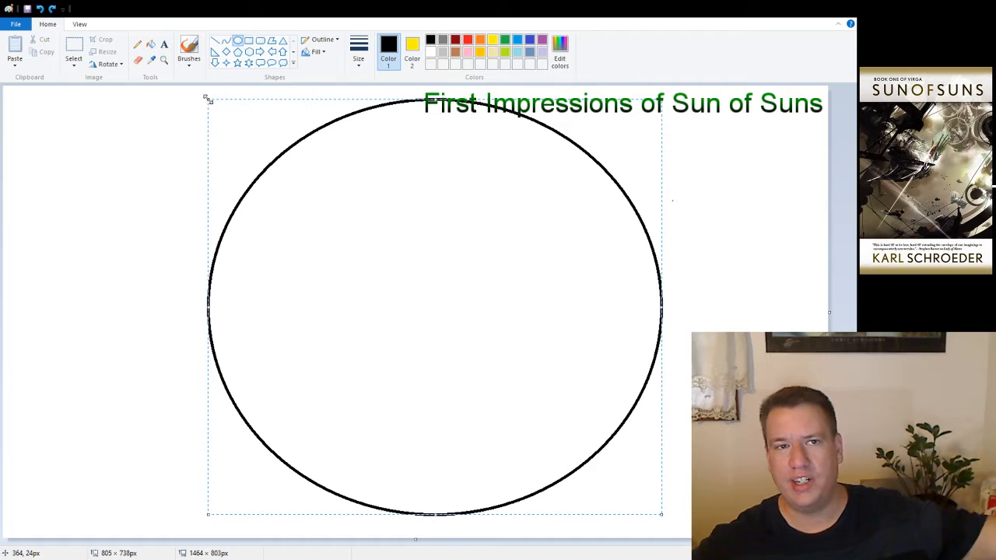
{"action": "mouse_move", "coordinate": [382, 191]}
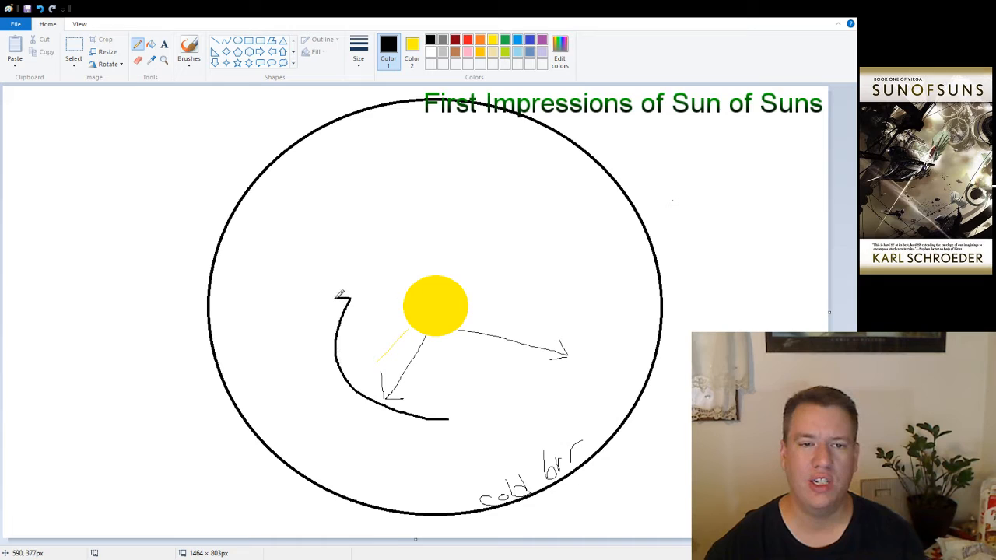
Step: Draw a curved orbit arrow above the sun and a small grey yellow-outlined box beside it
{"action": "left_click_drag", "start_coordinate": [366, 241], "coordinate": [498, 210]}
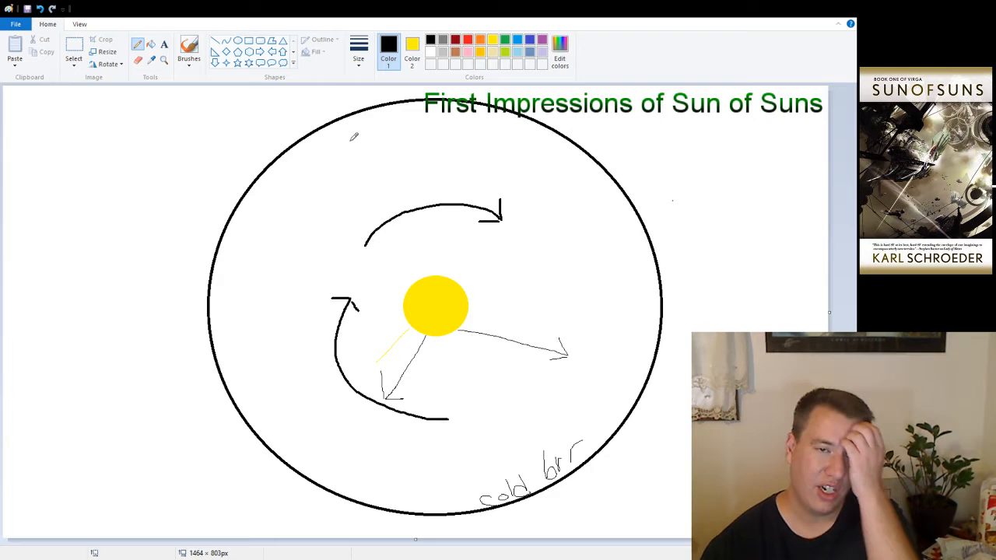
{"action": "left_click_drag", "start_coordinate": [510, 226], "coordinate": [533, 245]}
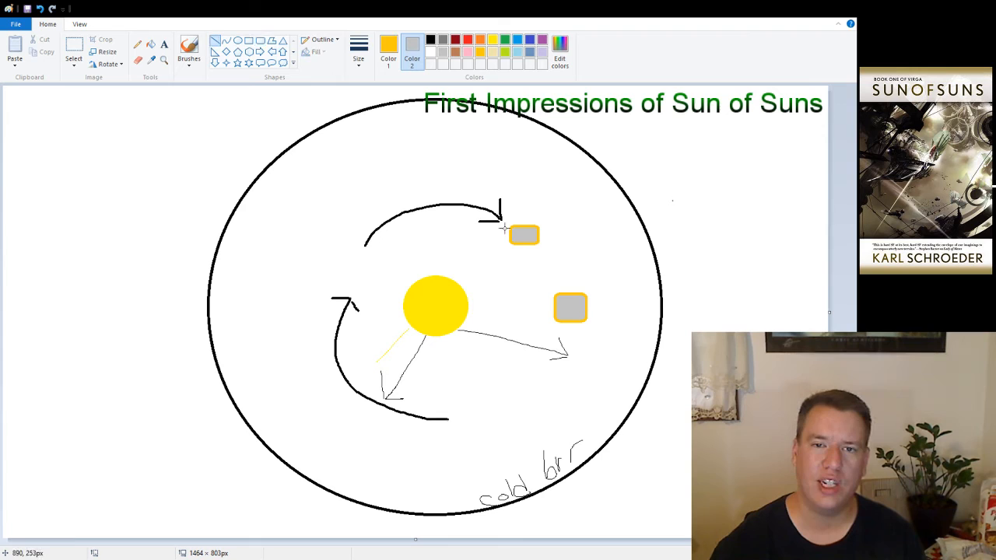
{"action": "left_click", "coordinate": [431, 43]}
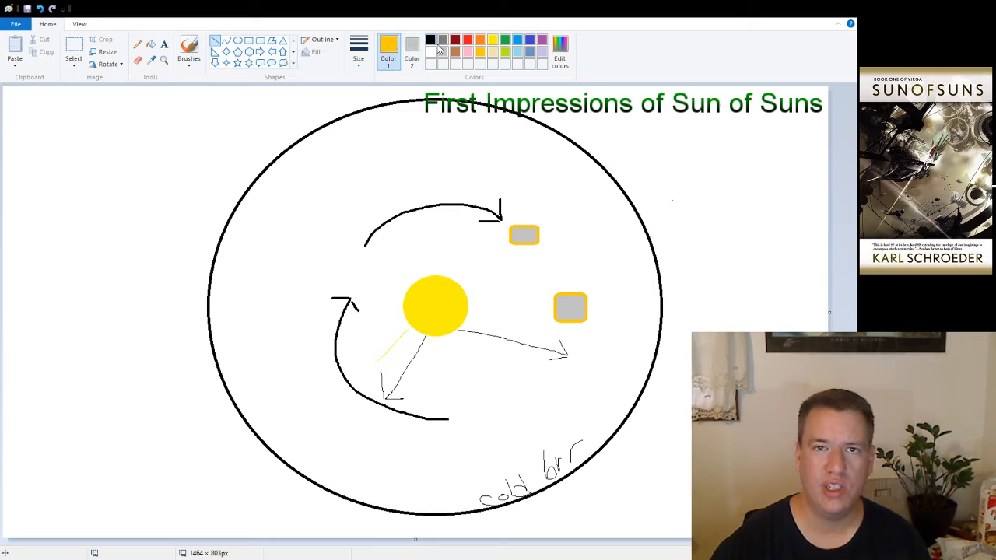
{"action": "left_click", "coordinate": [412, 43]}
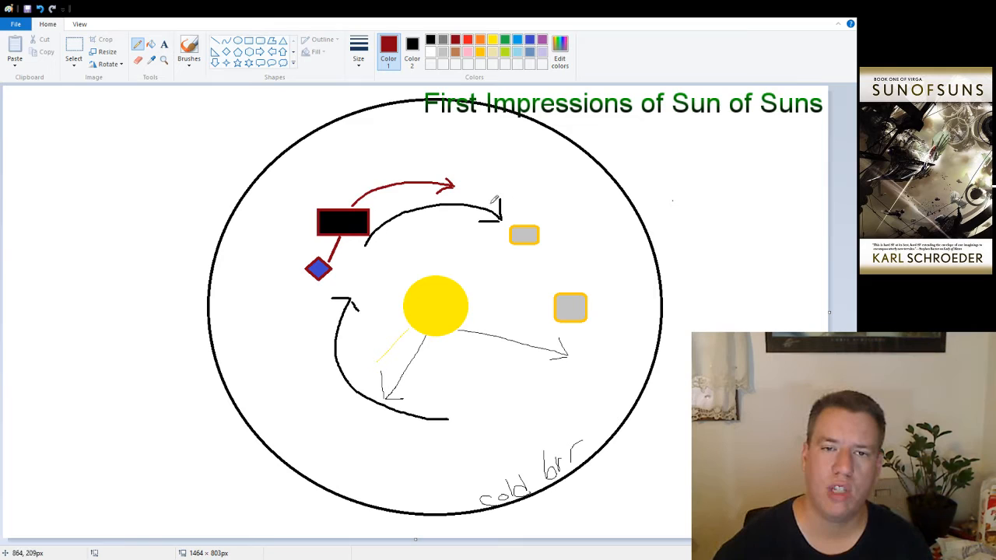
Step: Add a dark red pencil stroke around the blue diamond nation
{"action": "left_click_drag", "start_coordinate": [543, 224], "coordinate": [559, 243]}
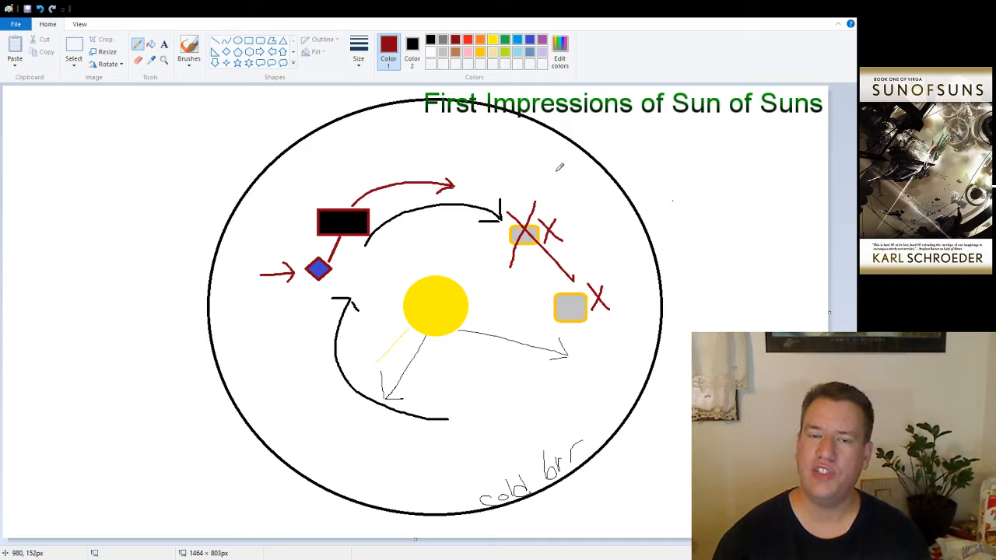
{"action": "mouse_move", "coordinate": [312, 301]}
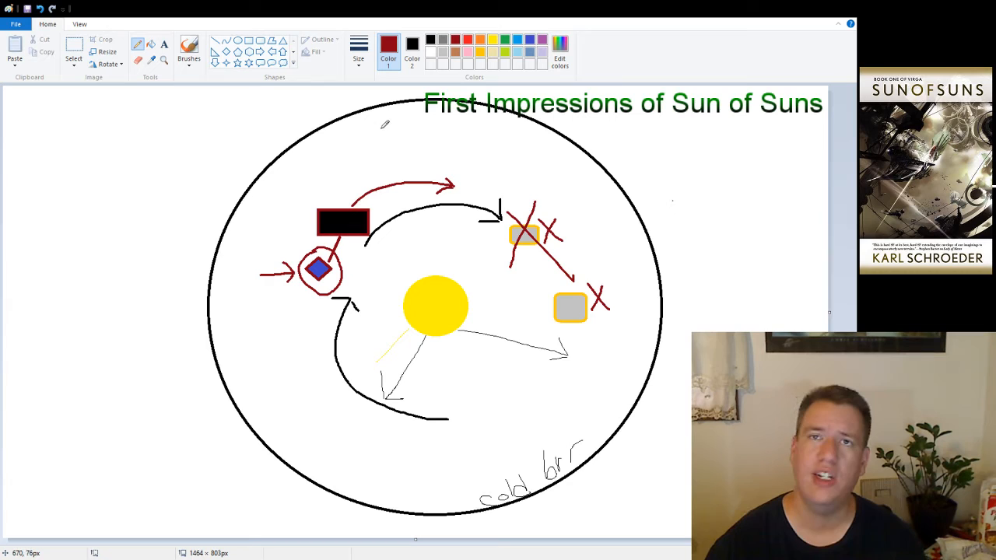
Step: Sketch the red dreadnought hull with its hanging gondola, and start a red boat near the bottom
{"action": "left_click_drag", "start_coordinate": [362, 140], "coordinate": [448, 140]}
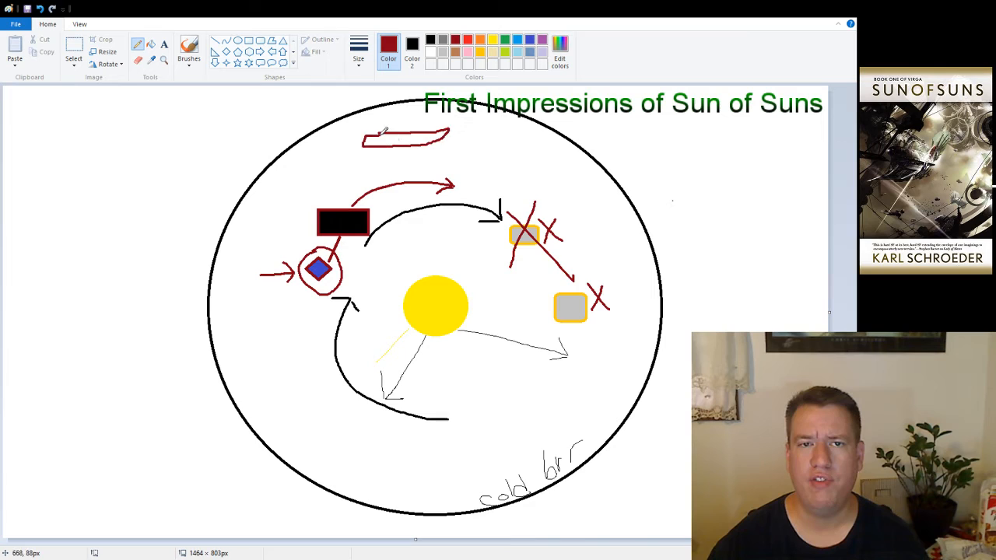
{"action": "left_click_drag", "start_coordinate": [319, 137], "coordinate": [350, 171]}
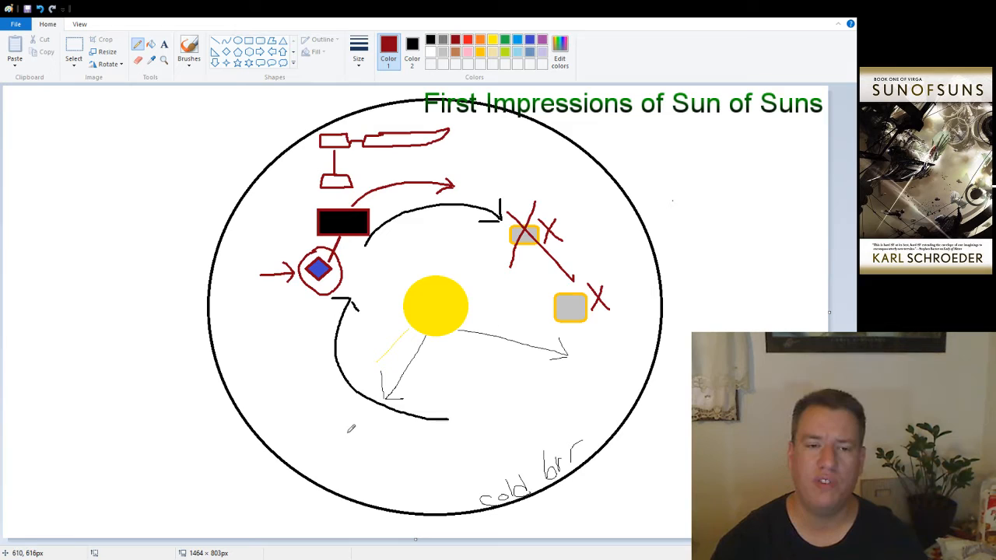
{"action": "left_click_drag", "start_coordinate": [342, 442], "coordinate": [425, 445]}
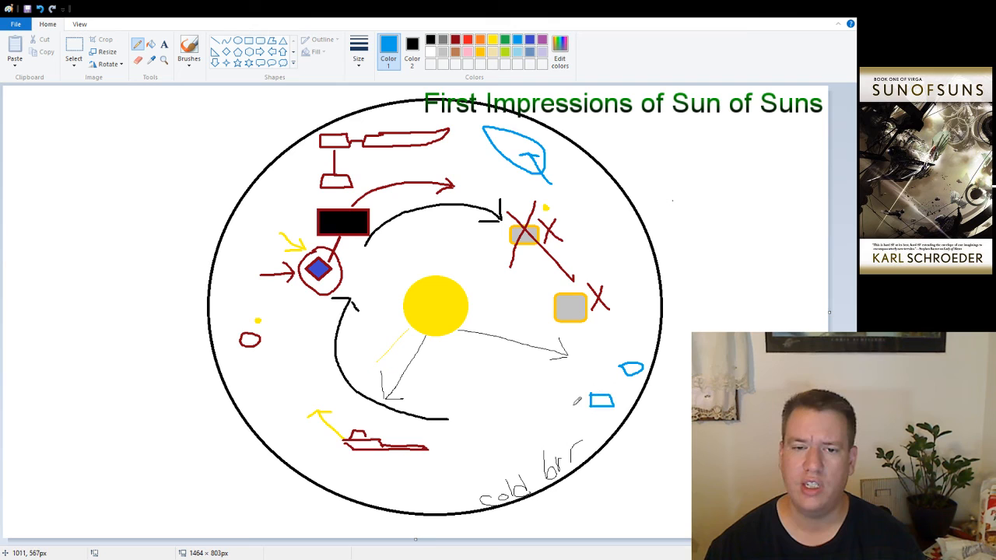
{"action": "mouse_move", "coordinate": [738, 229]}
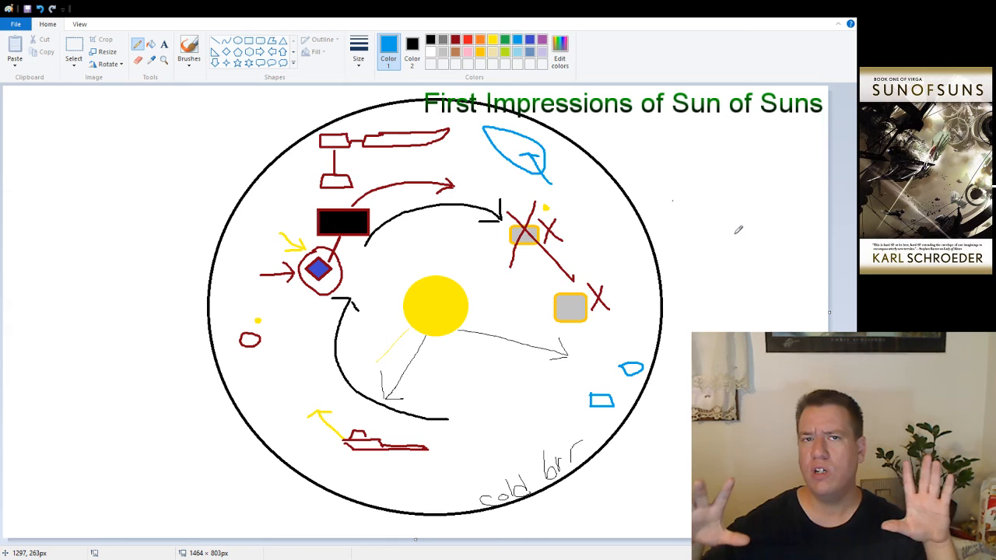